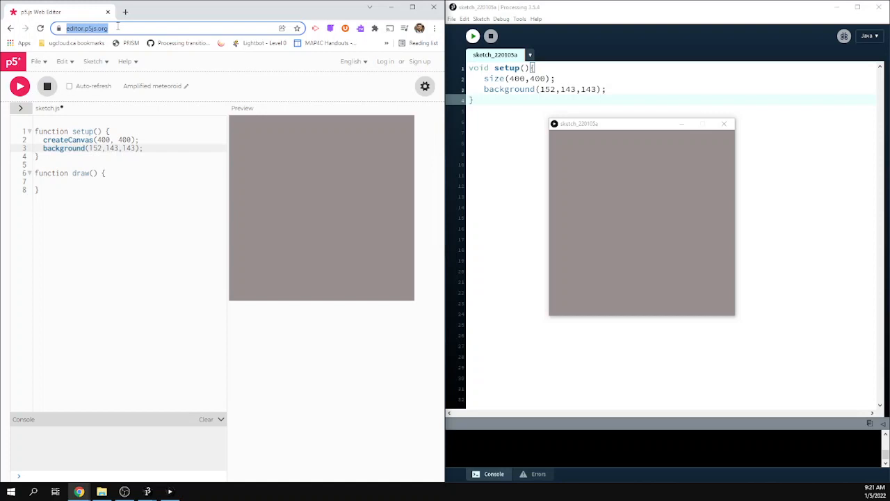
pyautogui.moveTo(167, 201)
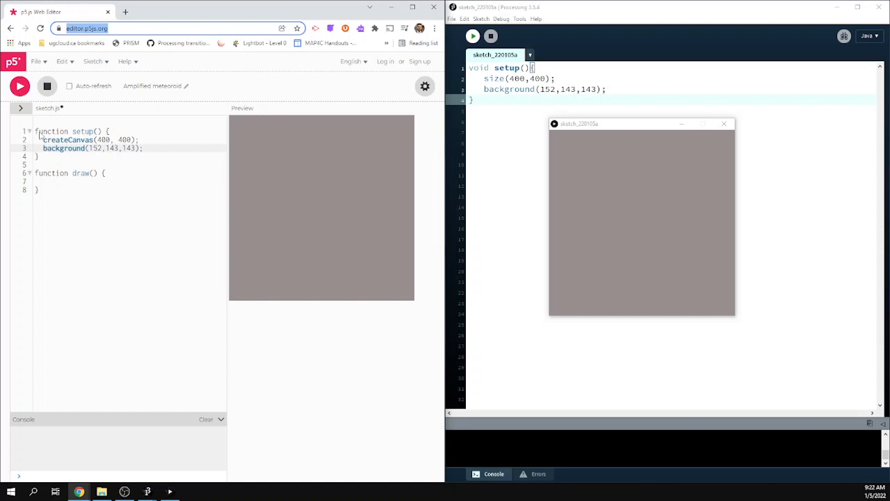
# Step: Close the running Processing sketch window, leaving the grey 400×400 canvas in p5.js
pyautogui.moveTo(639, 123); pyautogui.dragTo(707, 105)
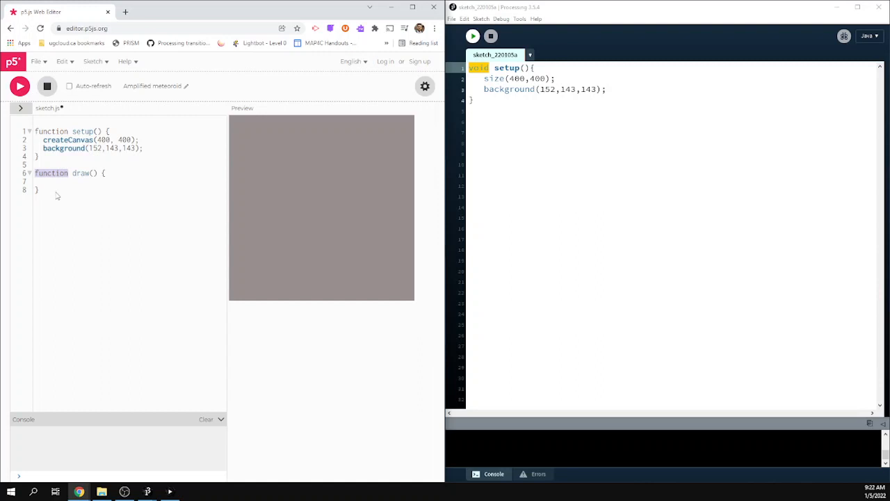
# Step: Add an empty keyPressed() function and a rect(60,60,50,50) call inside setup
pyautogui.write('function')
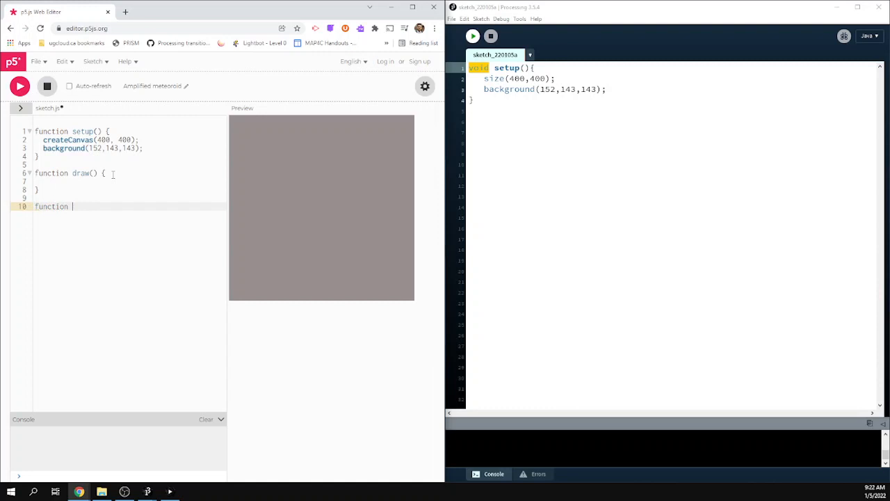
pyautogui.write('keyPressed(){')
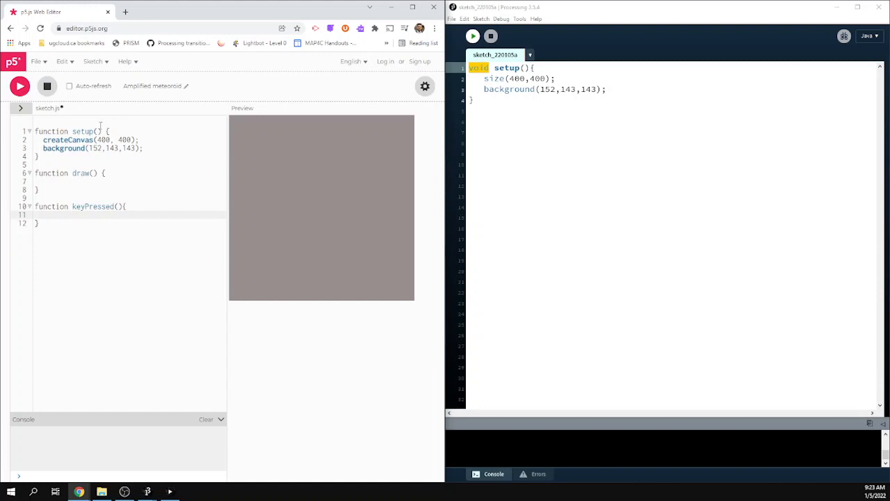
pyautogui.doubleClick(51, 131)
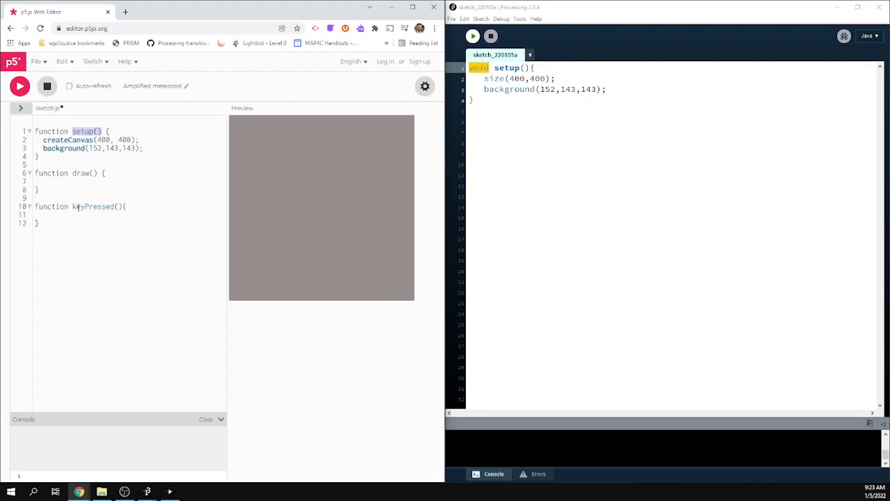
pyautogui.click(108, 130)
pyautogui.write('rect(60,60,50,50);')
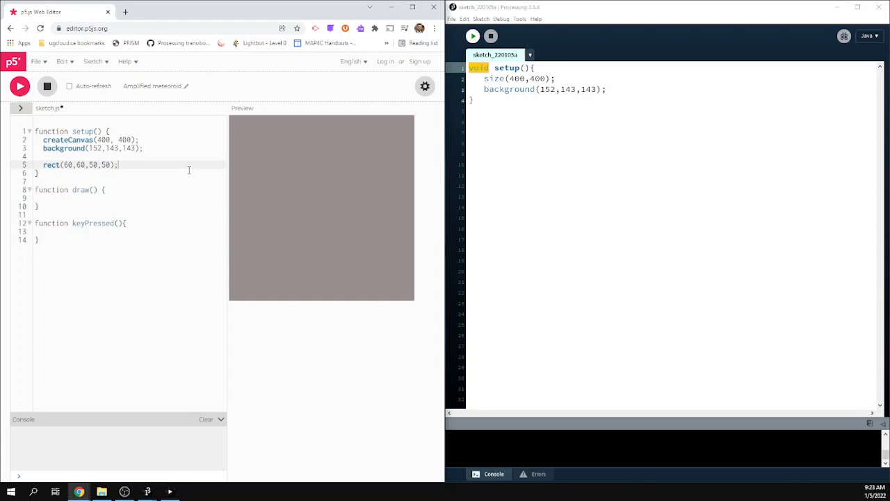
# Step: Run the sketch, add fill(255,0,0) before the rect, and rerun to show a red square
pyautogui.click(19, 85)
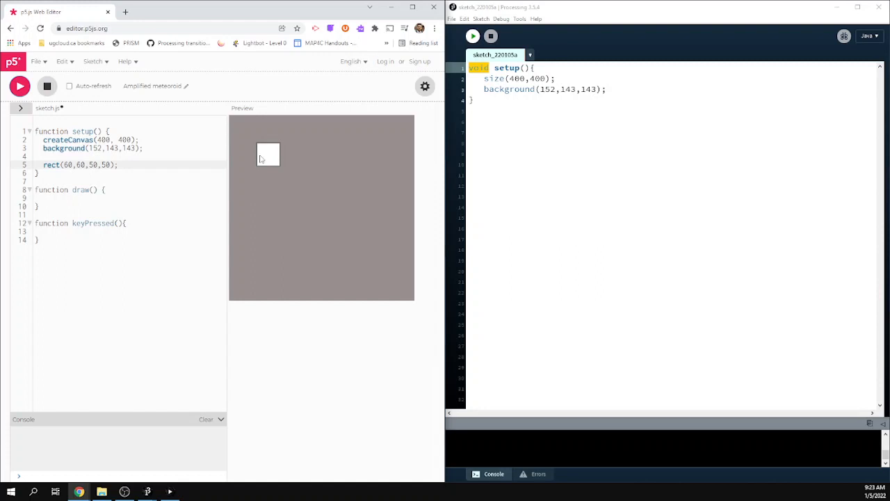
pyautogui.write('fill()')
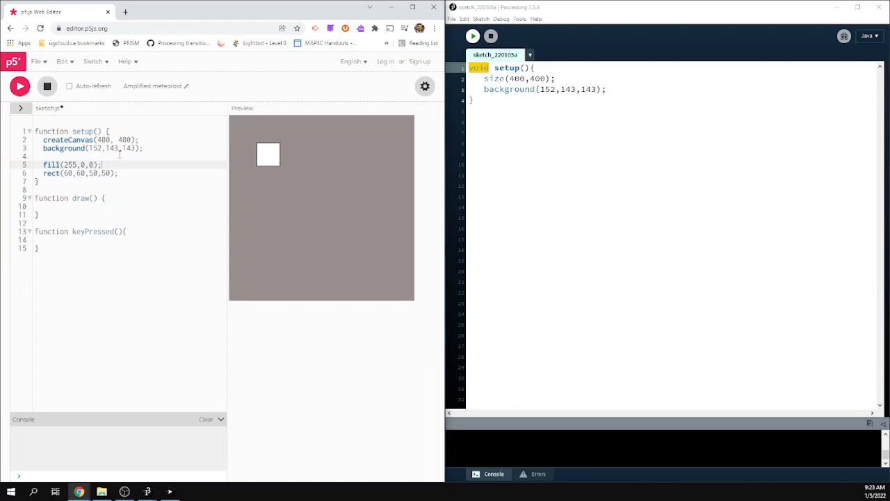
pyautogui.click(19, 85)
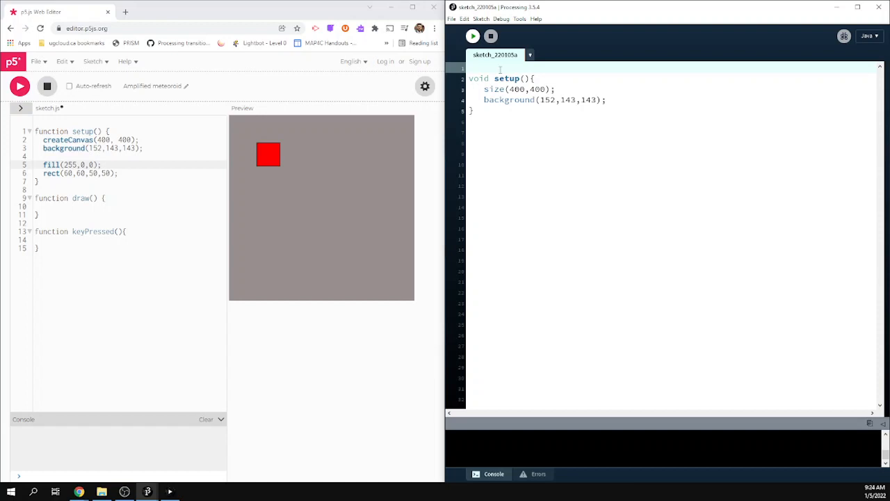
# Step: In Processing, declare color grey, assign color(152,143,143) in setup, and pass grey to background
pyautogui.write('color grey;')
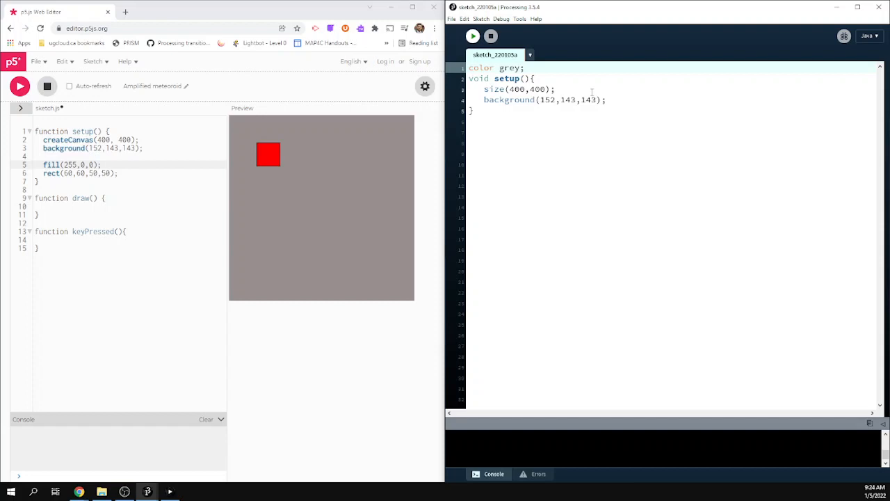
pyautogui.write('grey')
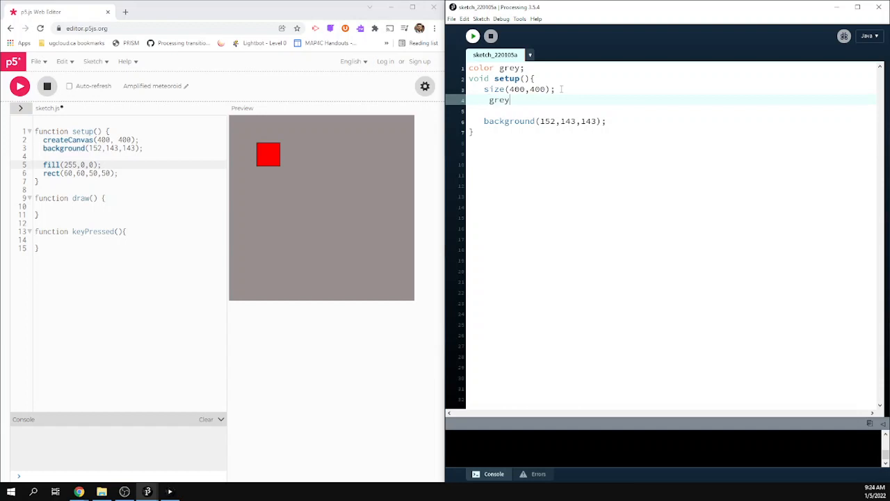
pyautogui.write('= color(152,143,143);')
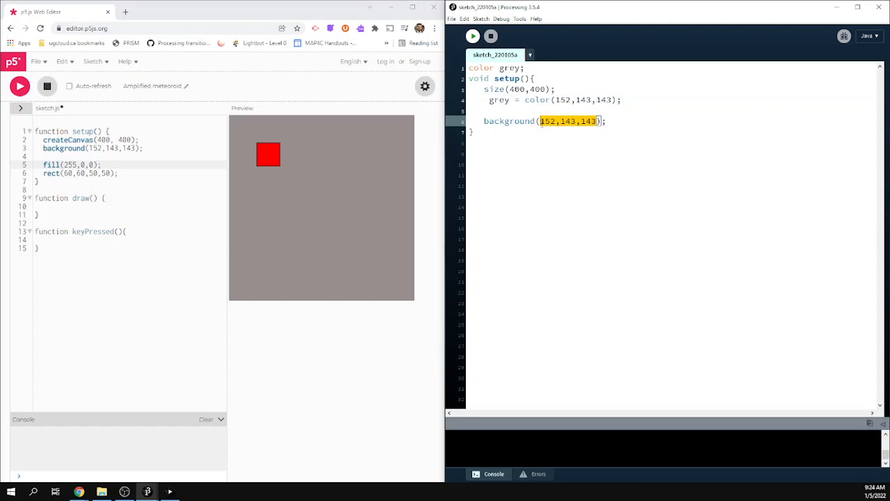
pyautogui.write('grey')
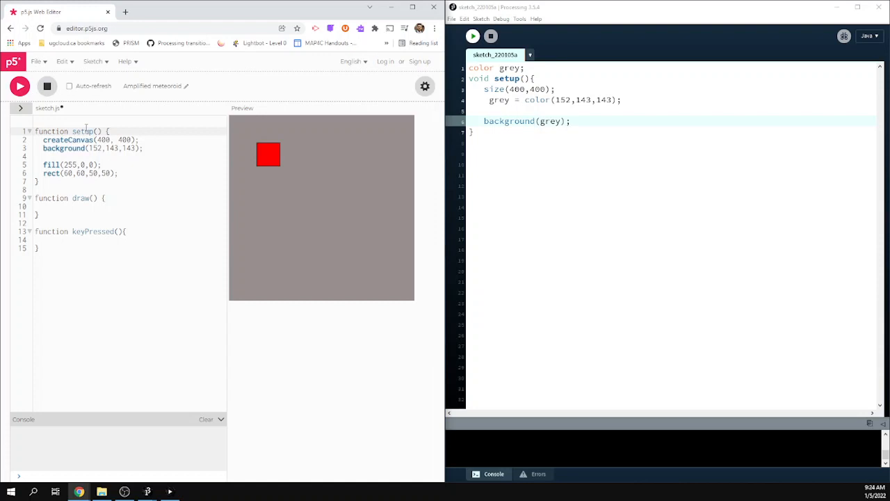
# Step: Declare let grey in p5.js mirroring Processing, then highlight createCanvas to compare with size
pyautogui.press('Enter')
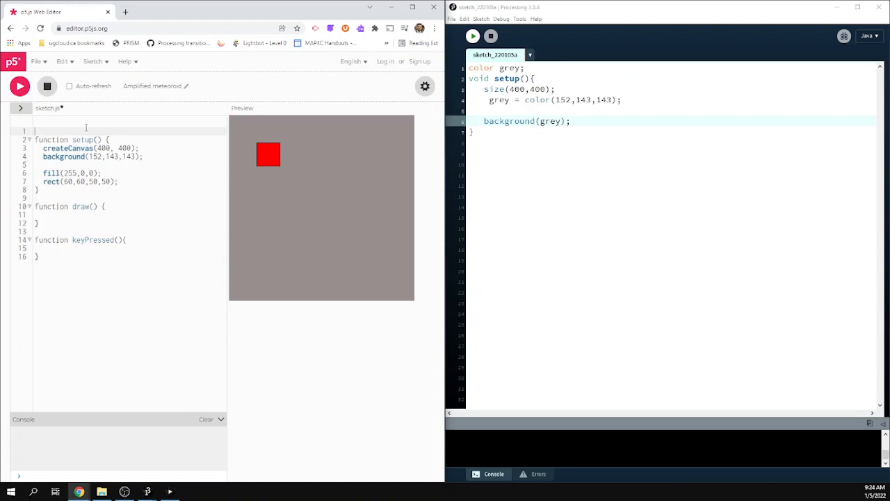
pyautogui.write('let grey;')
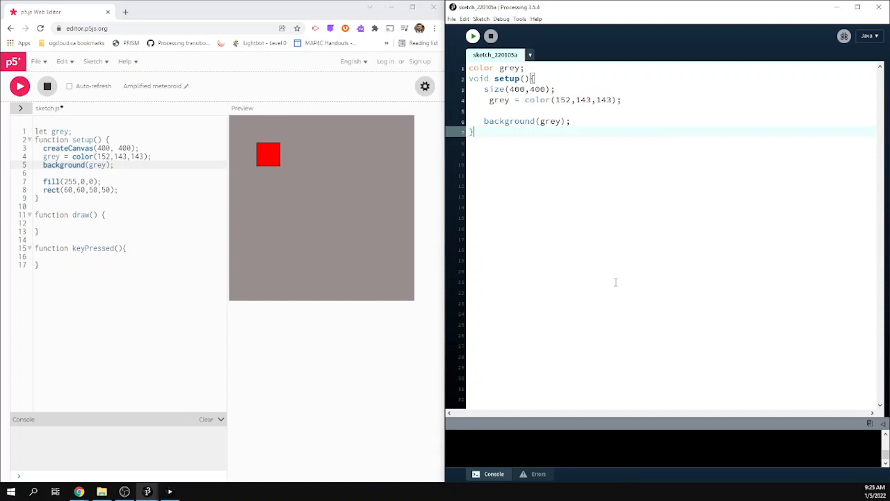
pyautogui.doubleClick(495, 89)
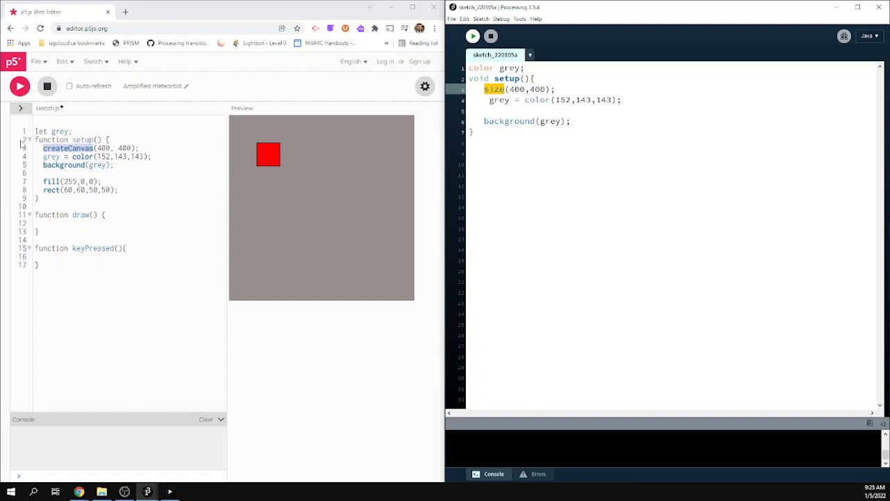
# Step: Declare let x, y; set x and y in setup and draw the square at rect(x,y,50,50)
pyautogui.write('let x')
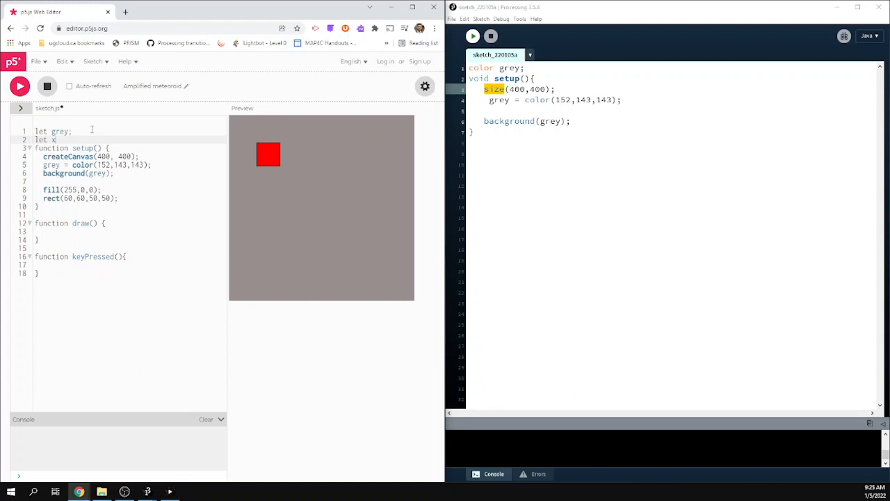
pyautogui.write(', y;')
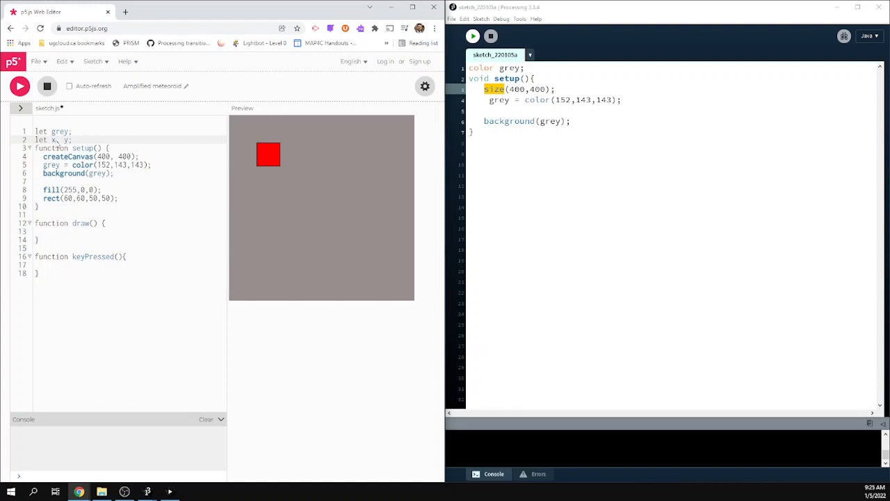
pyautogui.write('x=50')
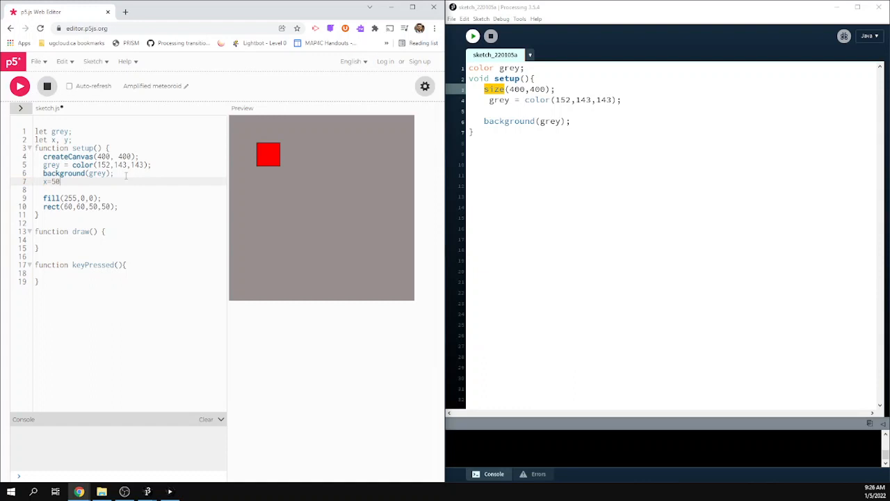
pyautogui.write('y=70;')
pyautogui.write('random(400);')
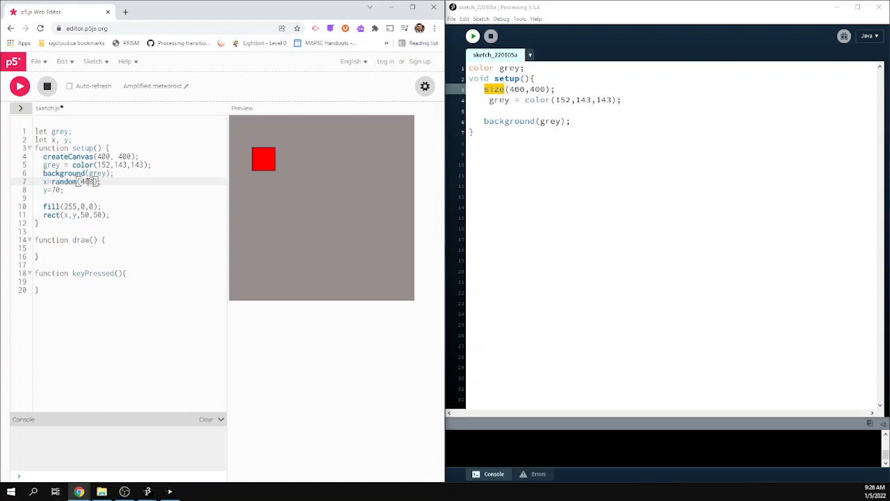
# Step: Make both x and y random(400-50) and run to place the red square at a random spot
pyautogui.click(19, 86)
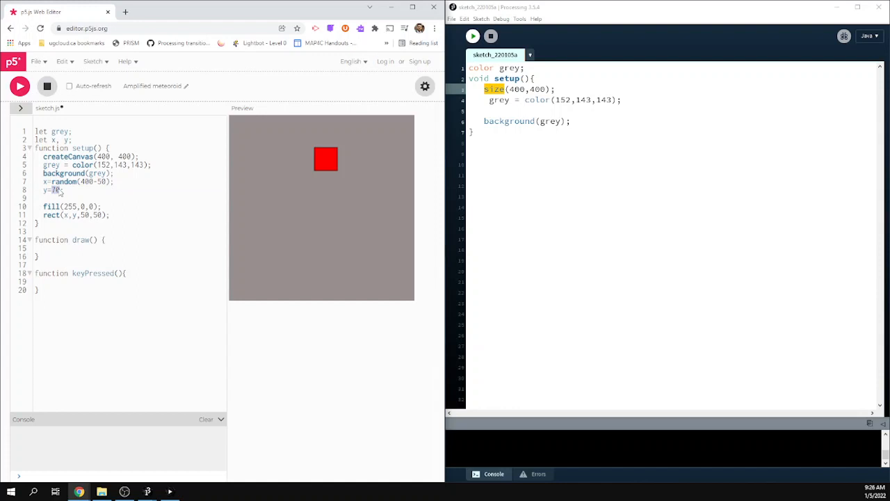
pyautogui.click(19, 85)
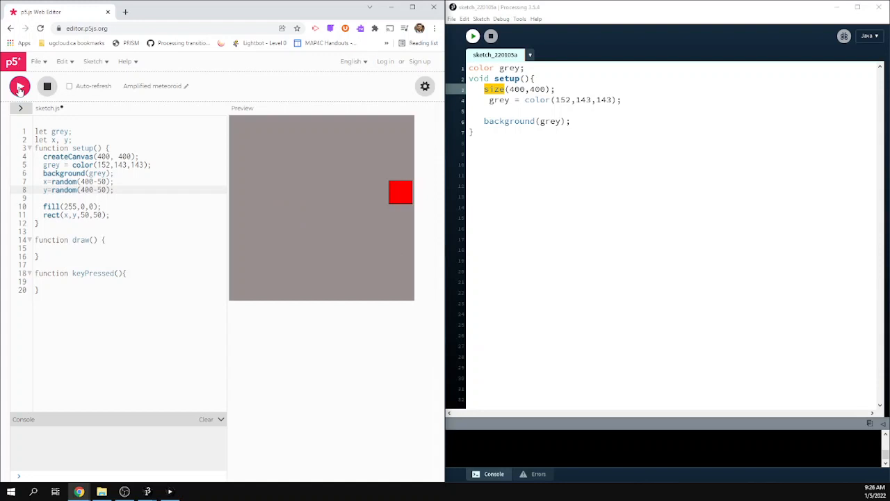
pyautogui.click(20, 86)
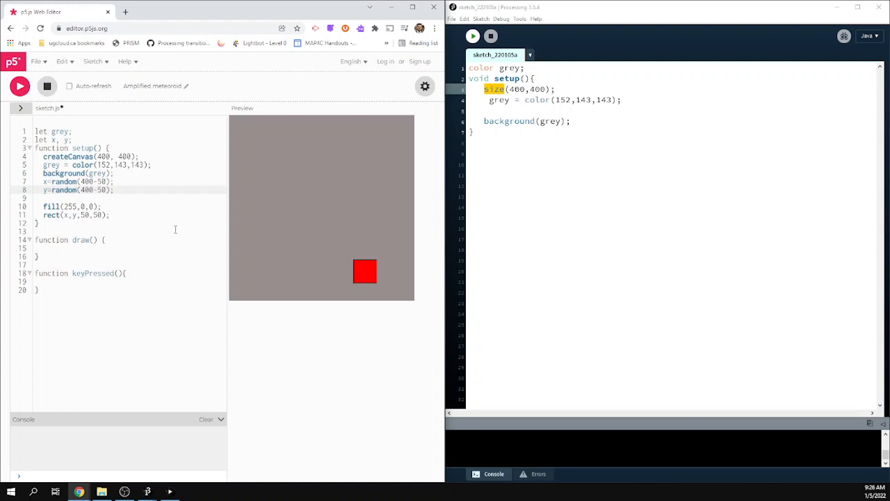
# Step: Declare int x, y in Processing and begin an ellipse() call after the rect in p5.js
pyautogui.doubleClick(40, 140)
pyautogui.write('int x, y;')
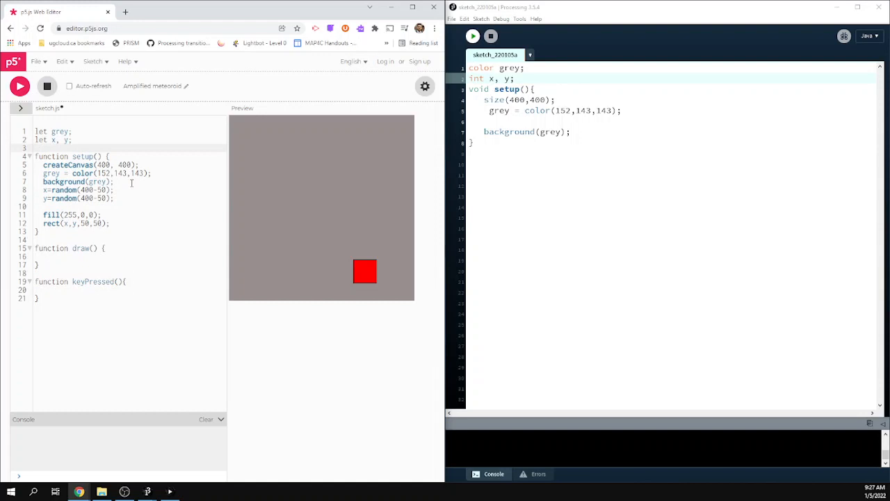
pyautogui.write('ellipse()')
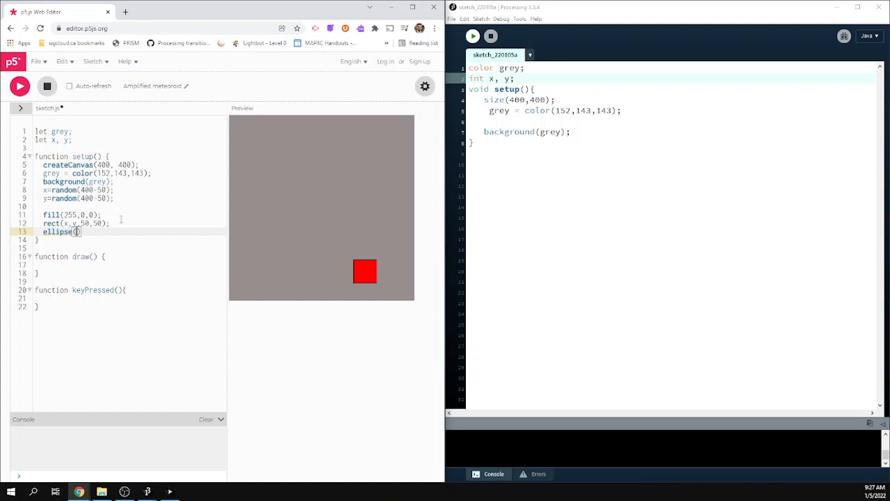
# Step: Complete the centred 45-pixel ellipse and run twice to show the circle with the random square
pyautogui.write('250,')
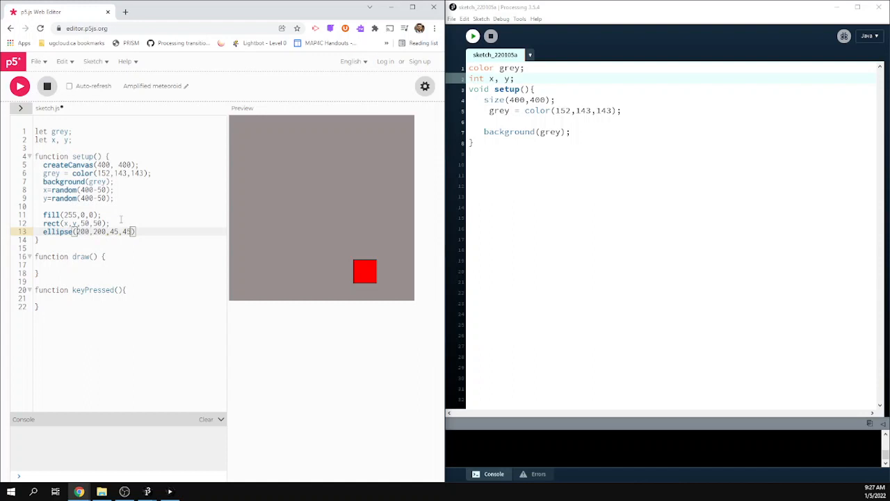
pyautogui.click(19, 86)
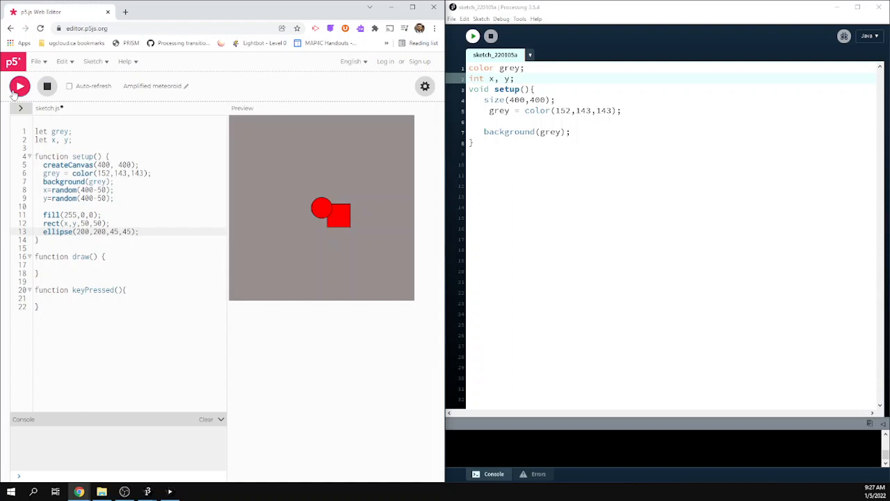
pyautogui.click(19, 85)
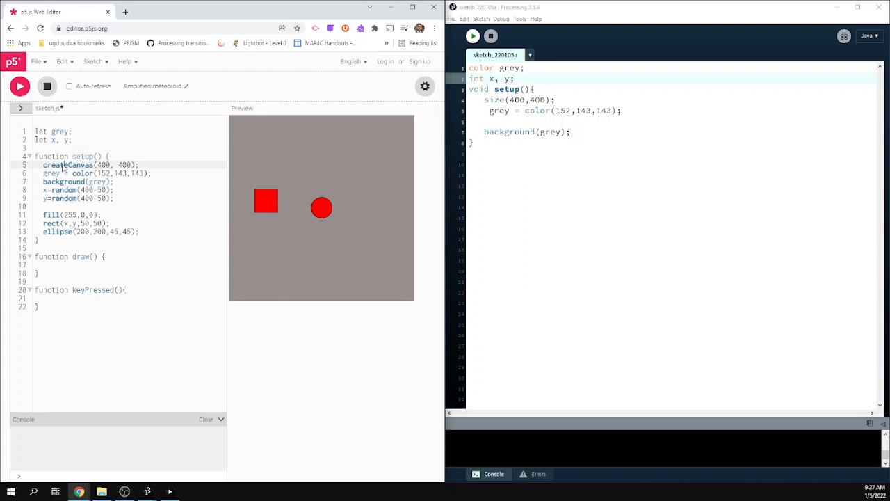
# Step: Highlight the let keyword on line 2 to compare with Processing's int declaration
pyautogui.doubleClick(493, 100)
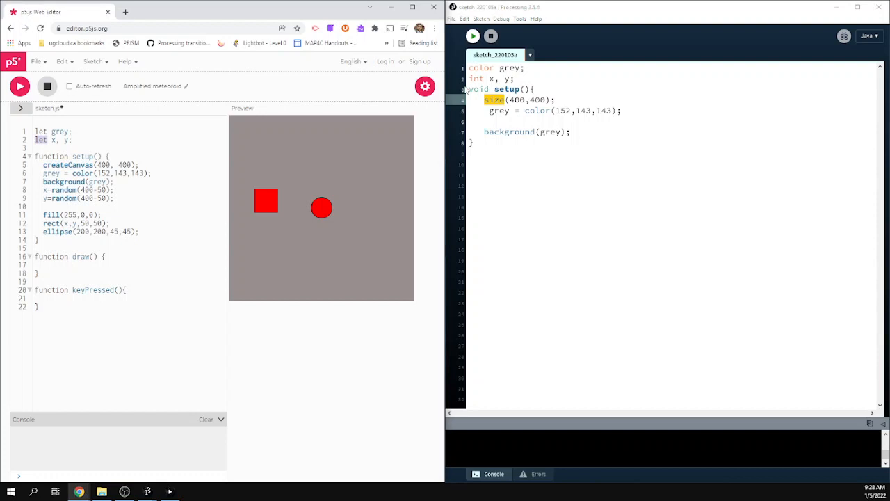